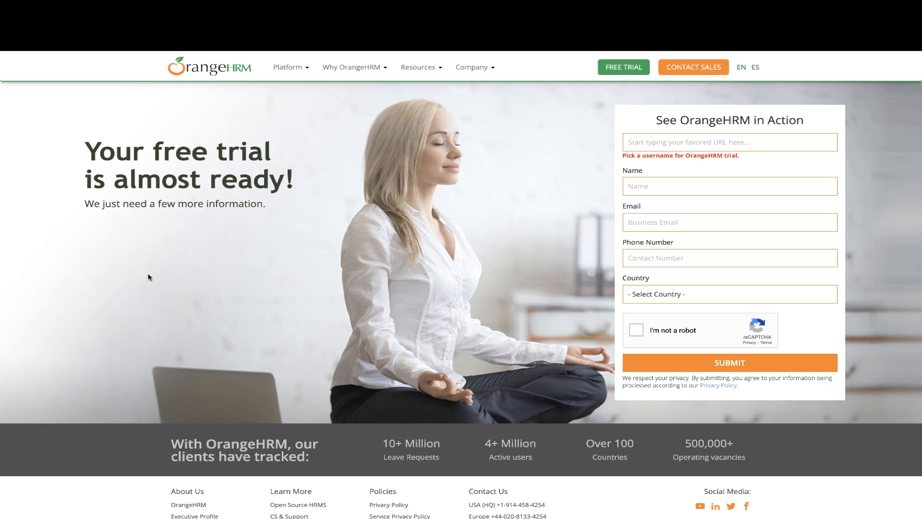
Step: Right-click an empty spot on the OrangeHRM trial page to bring up the context menu
right_click(149, 277)
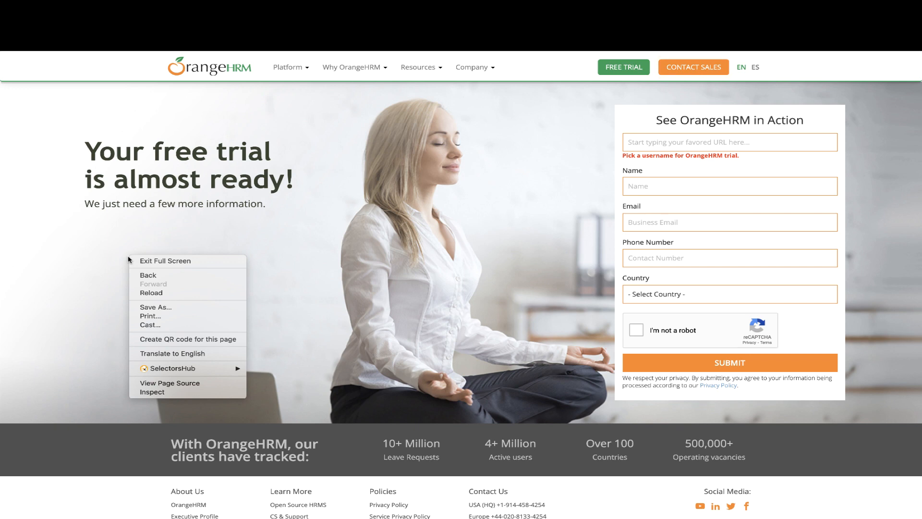
Step: Inspect the page and move the try-it-form div above the row div in Elements
click(155, 392)
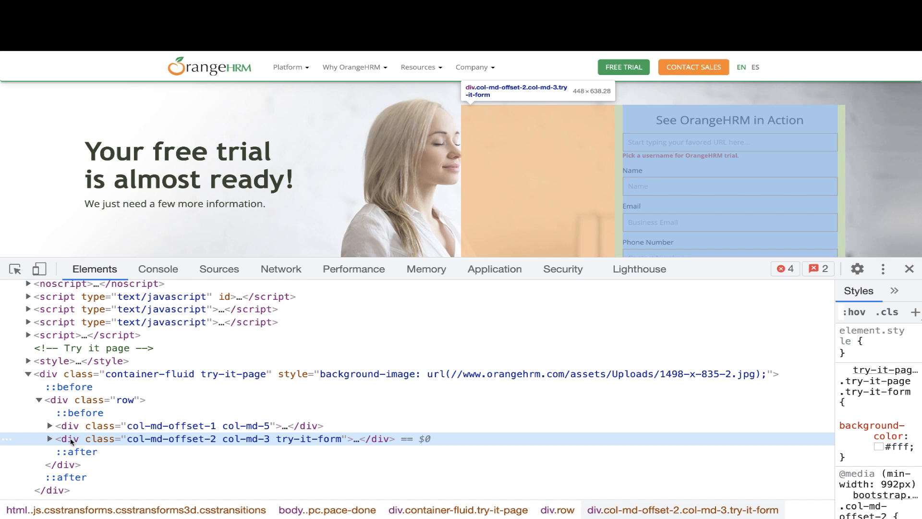
mouse_move(88, 399)
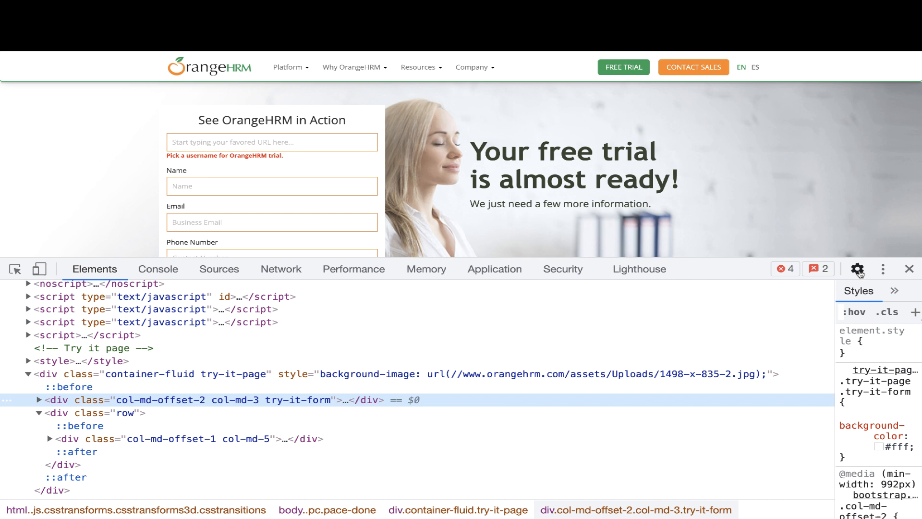
click(908, 269)
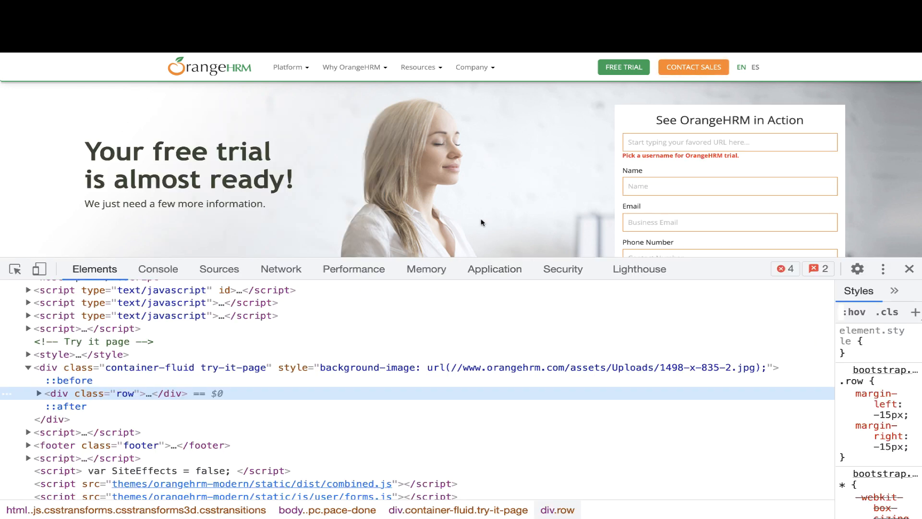
Step: Scroll the Elements panel down toward the footer to move the social media div
scroll(down, 3)
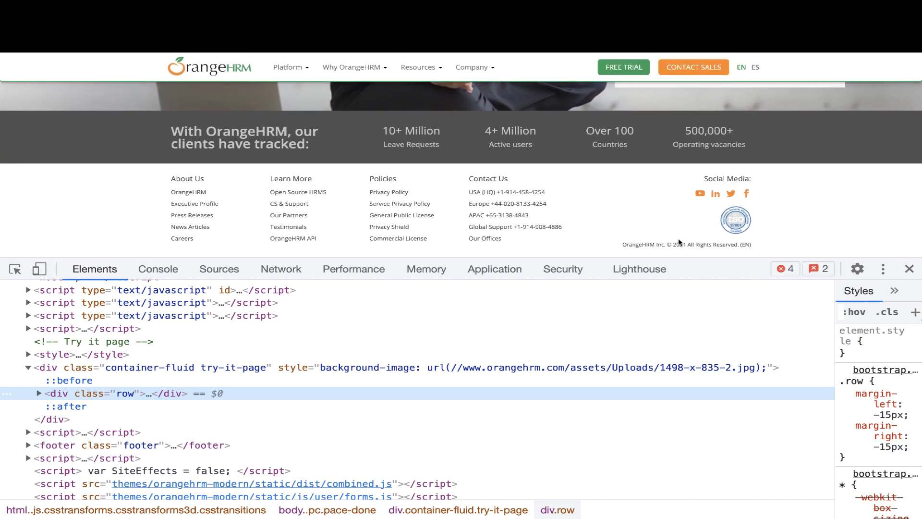
mouse_move(11, 284)
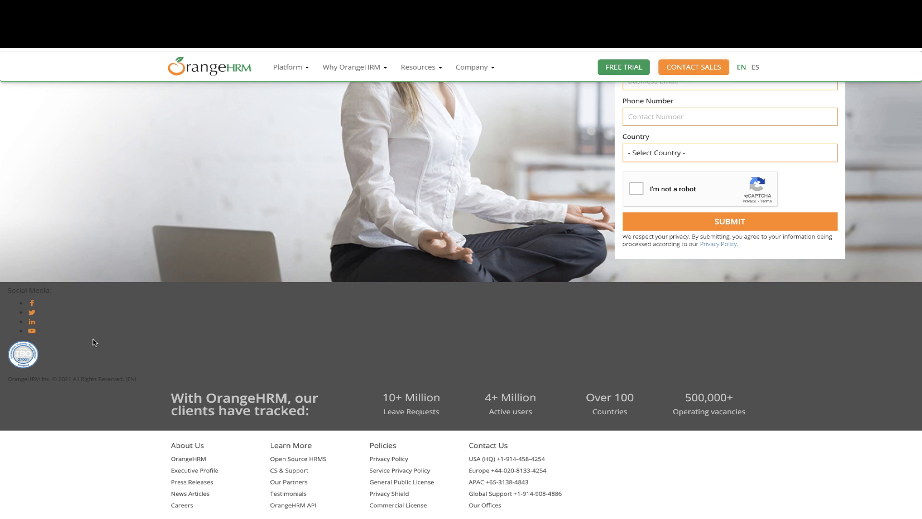
mouse_move(252, 325)
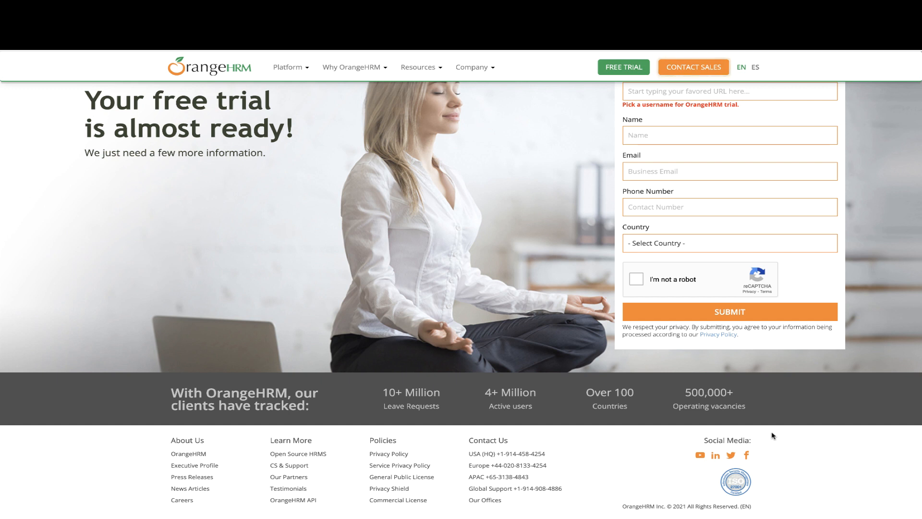
mouse_move(640, 448)
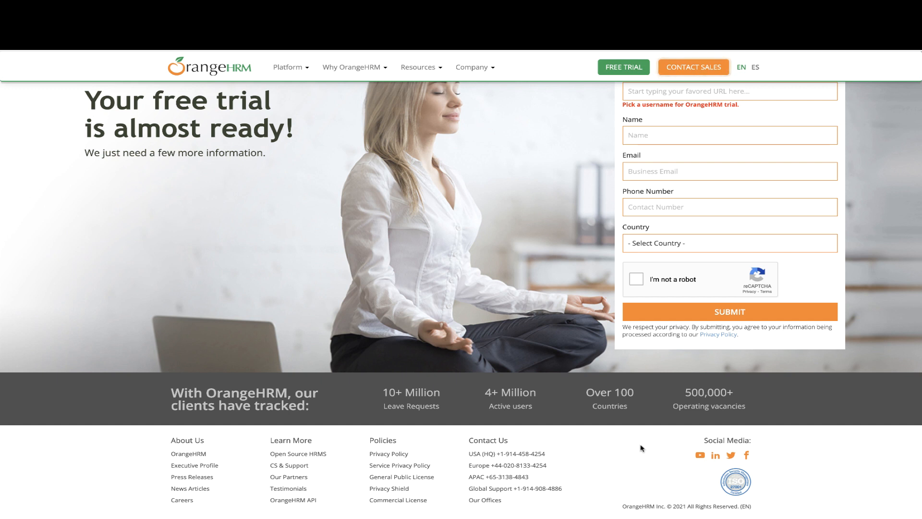
scroll(down, 3)
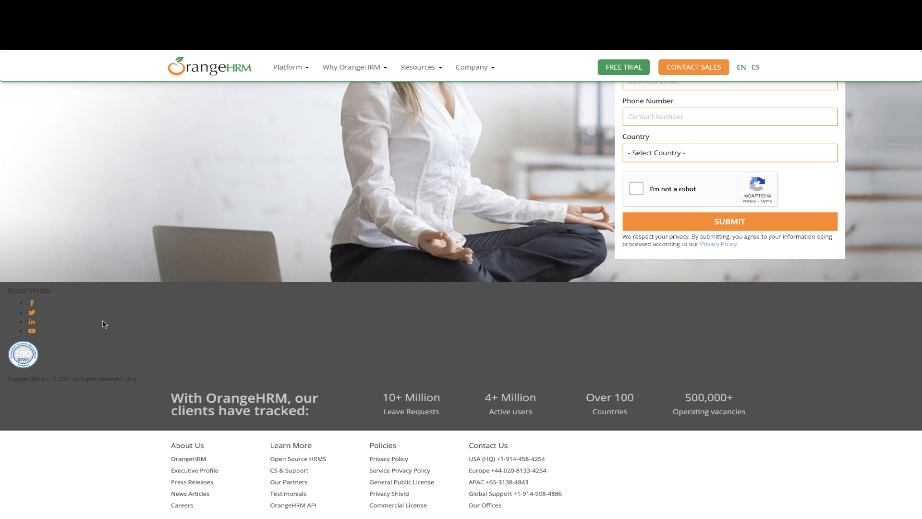